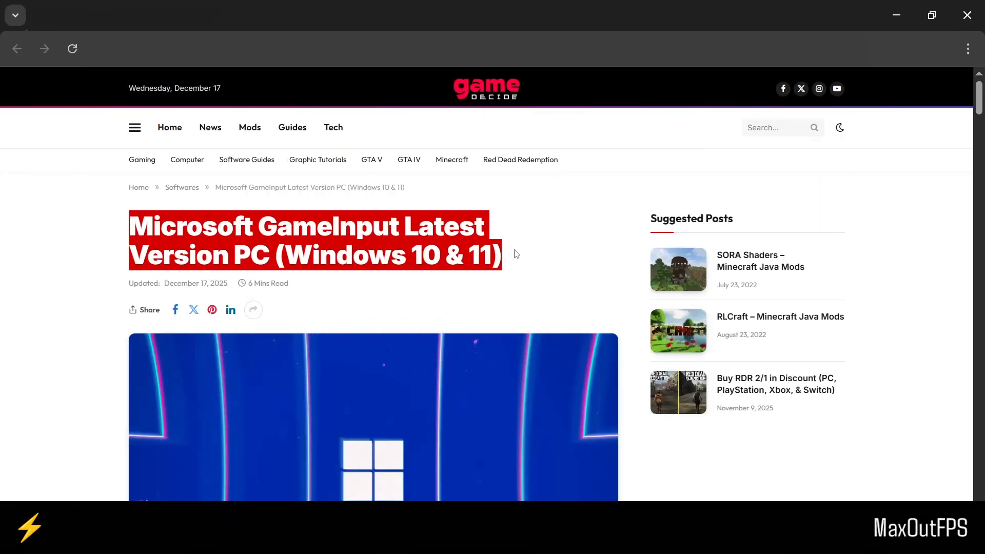
# Step: Scroll to the article's version table and start the GameInput v1.0 download
pyautogui.scroll(-3)
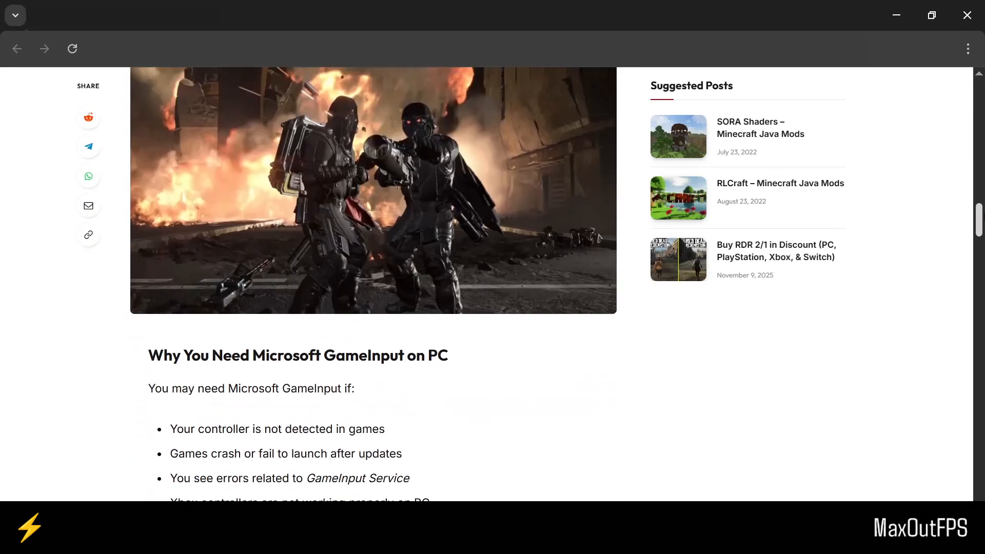
pyautogui.scroll(-3)
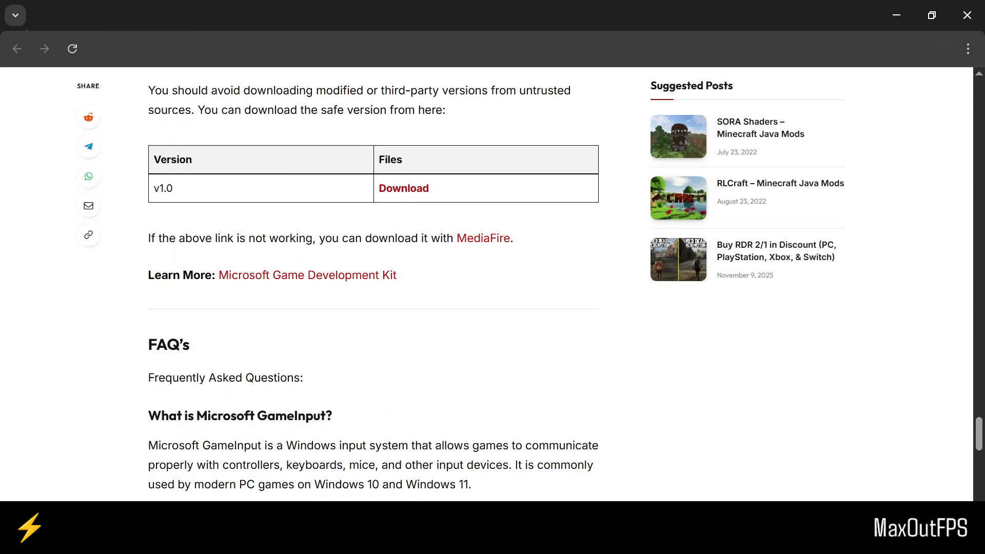
pyautogui.click(307, 275)
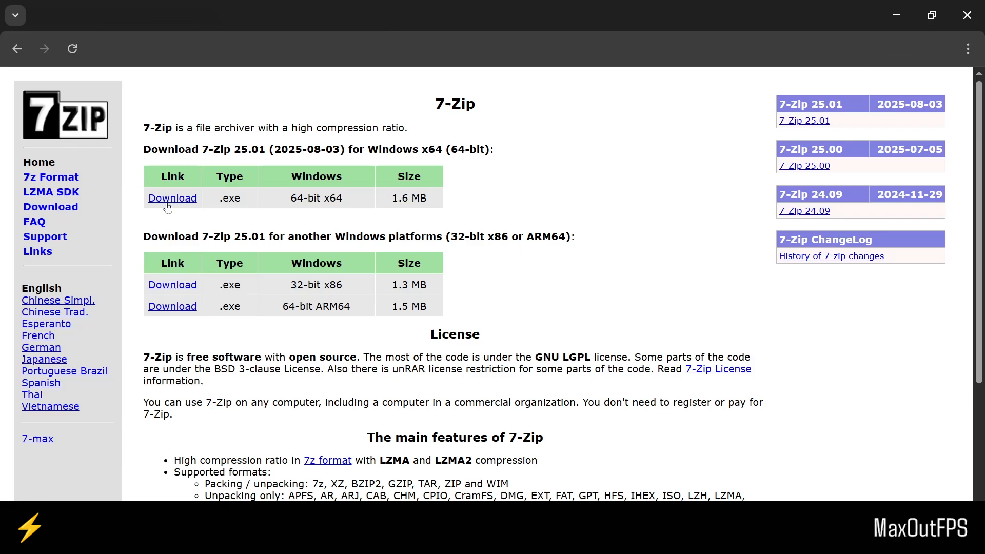
pyautogui.moveTo(897, 14)
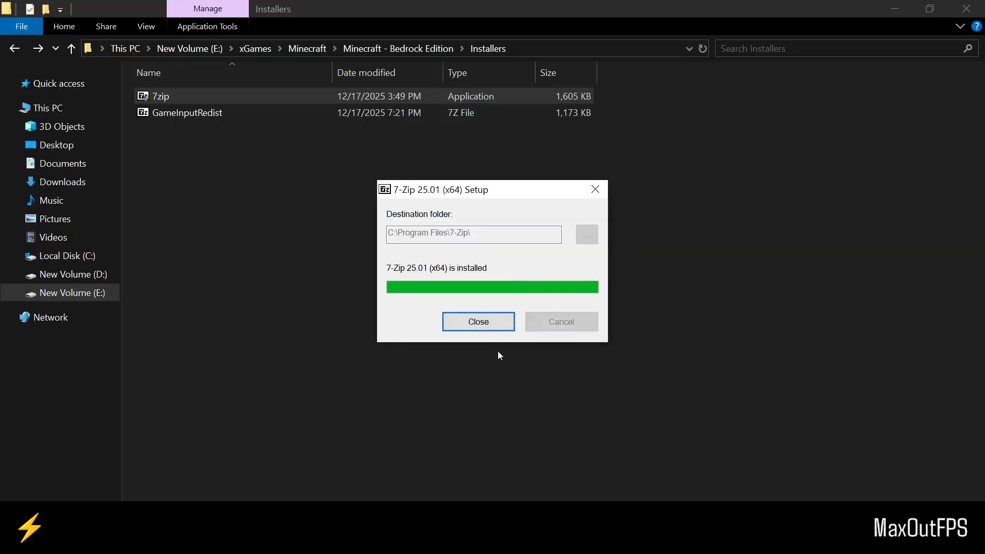
# Step: Close the finished 7-Zip 25.01 setup, returning to the Installers folder
pyautogui.click(477, 321)
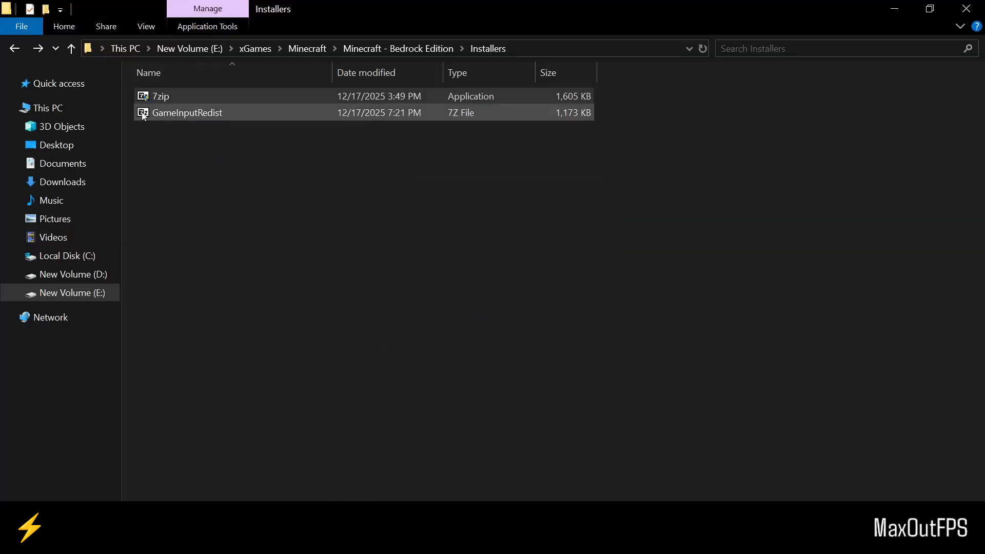
# Step: Extract GameInputRedist with 7-Zip into its own folder and open that folder
pyautogui.rightClick(187, 113)
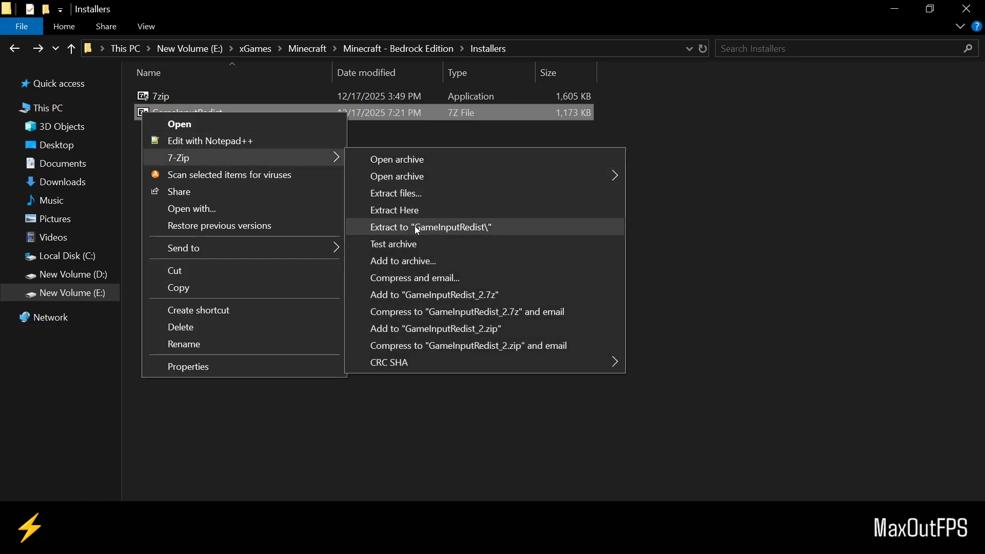
pyautogui.click(430, 227)
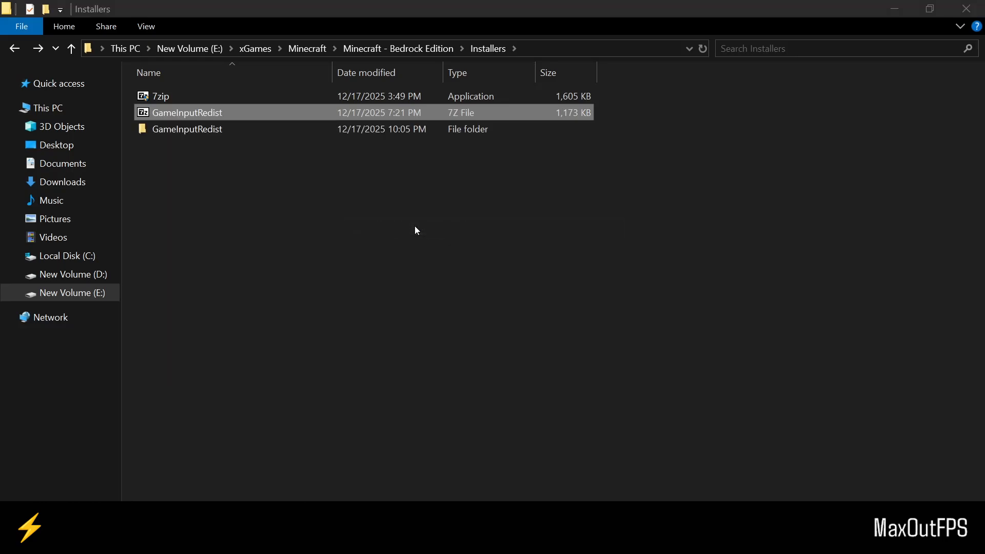
pyautogui.doubleClick(187, 130)
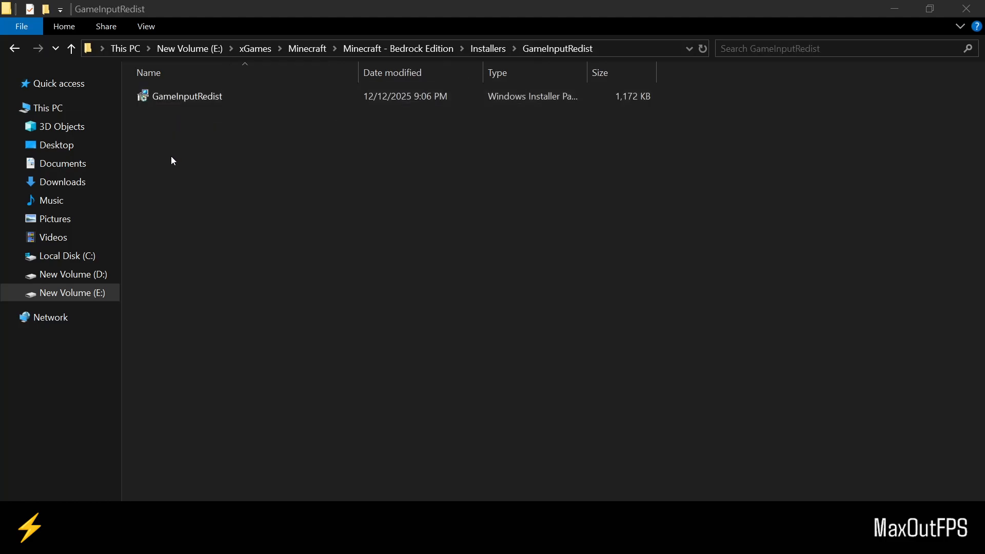
# Step: Install the GameInputRedist Windows Installer package from its context menu
pyautogui.rightClick(187, 97)
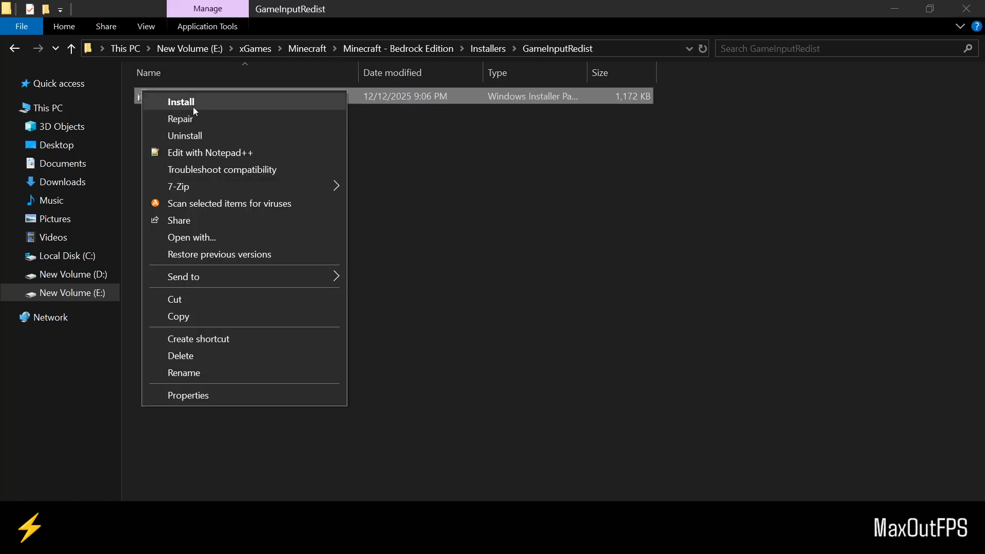
pyautogui.click(181, 101)
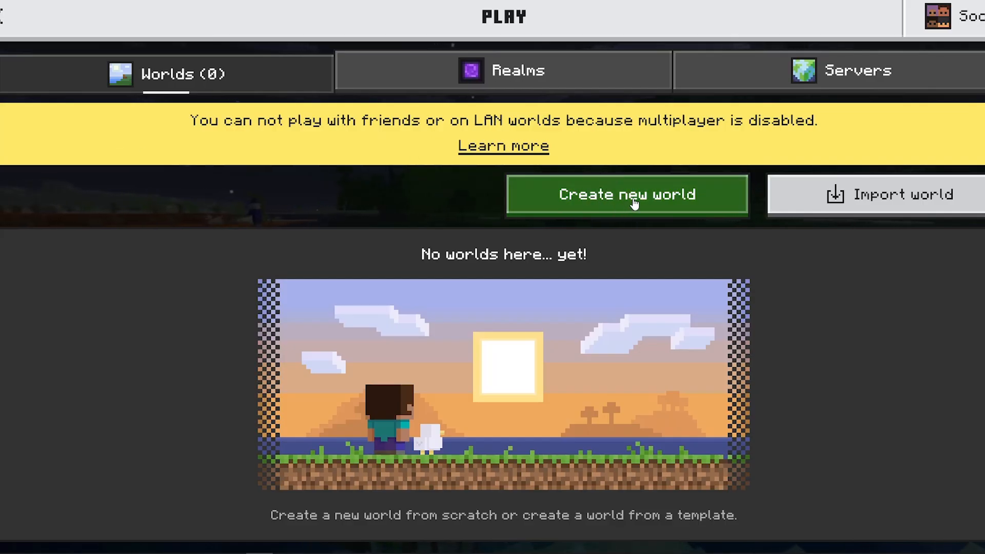
# Step: Start creating a new world from the empty Play screen
pyautogui.click(626, 194)
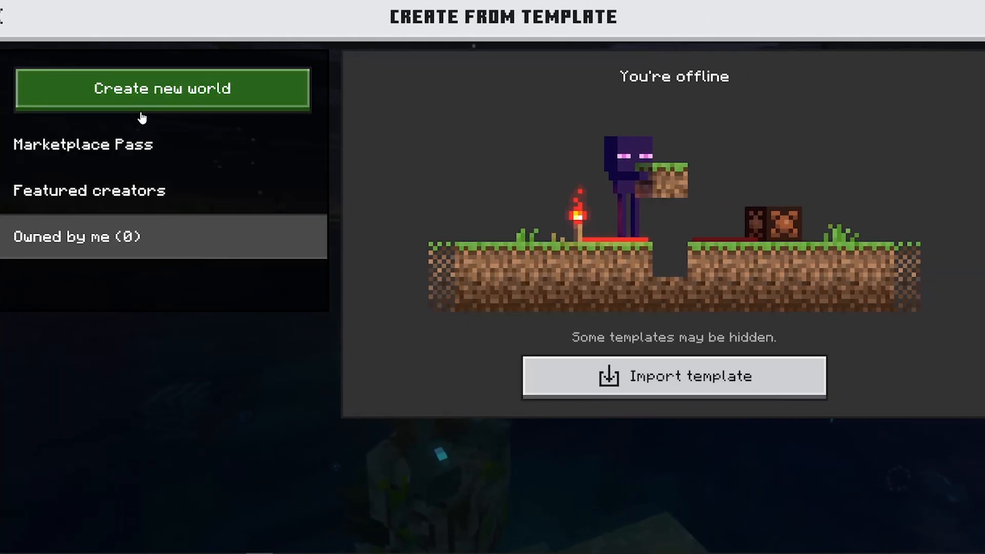